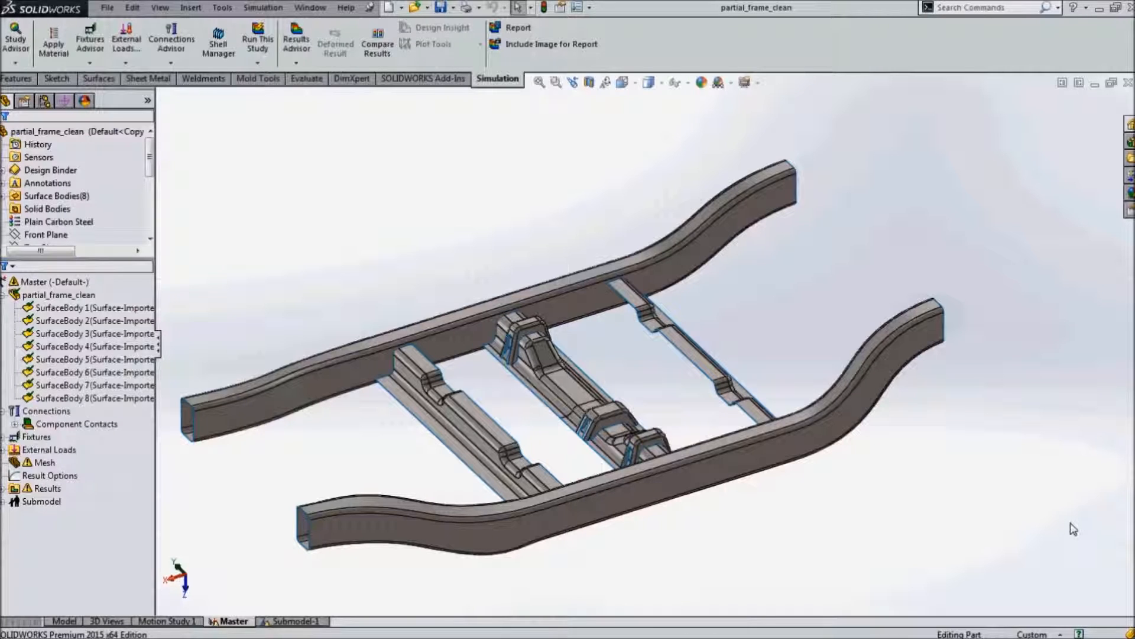
pyautogui.moveTo(1071, 527)
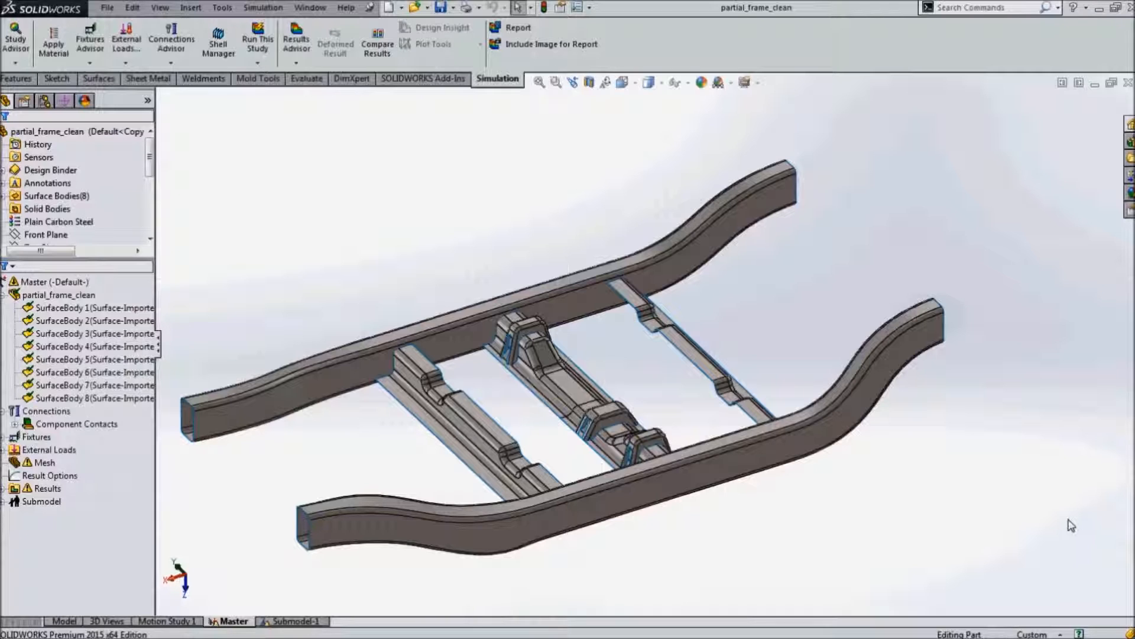
pyautogui.moveTo(94, 307)
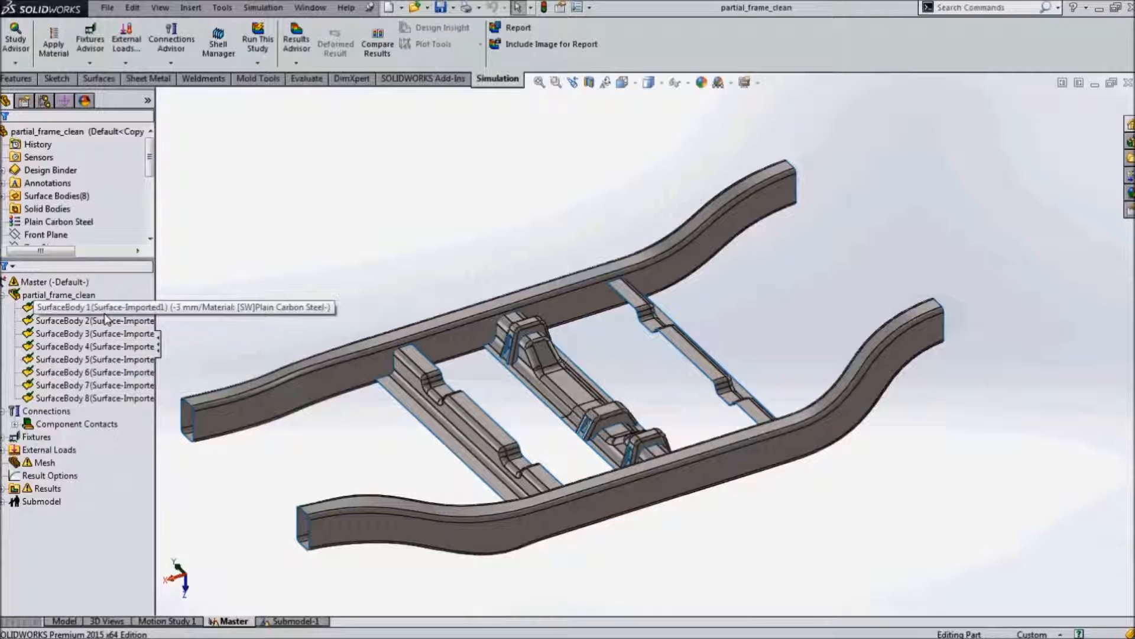
# - Check two surface bodies, then show Fixed-1 holding the four open rail ends
pyautogui.click(94, 306)
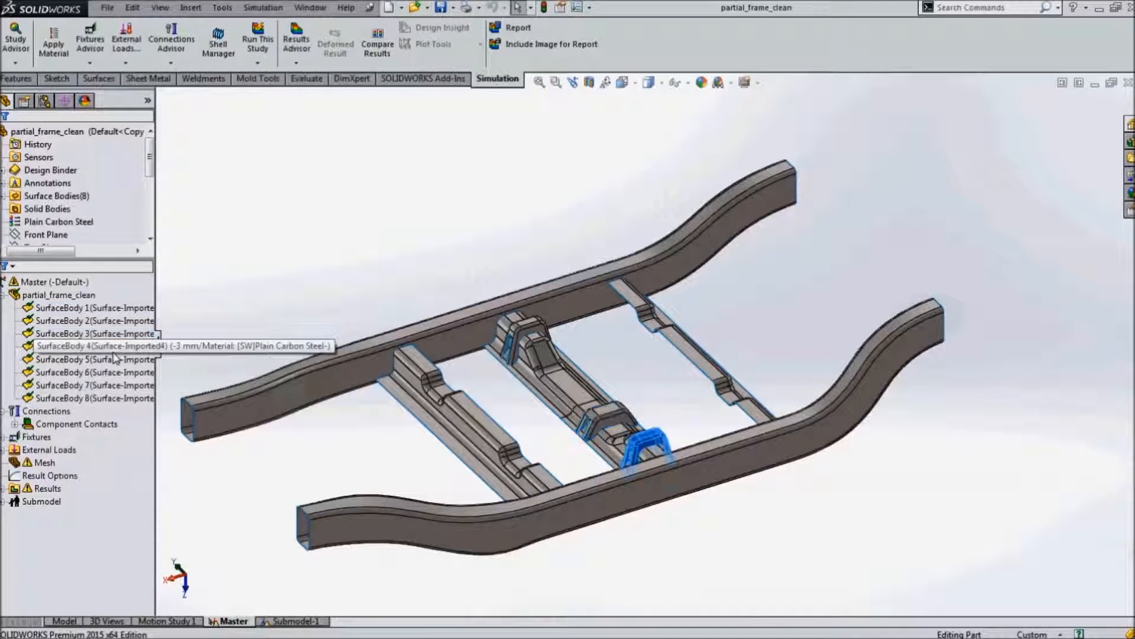
pyautogui.click(95, 359)
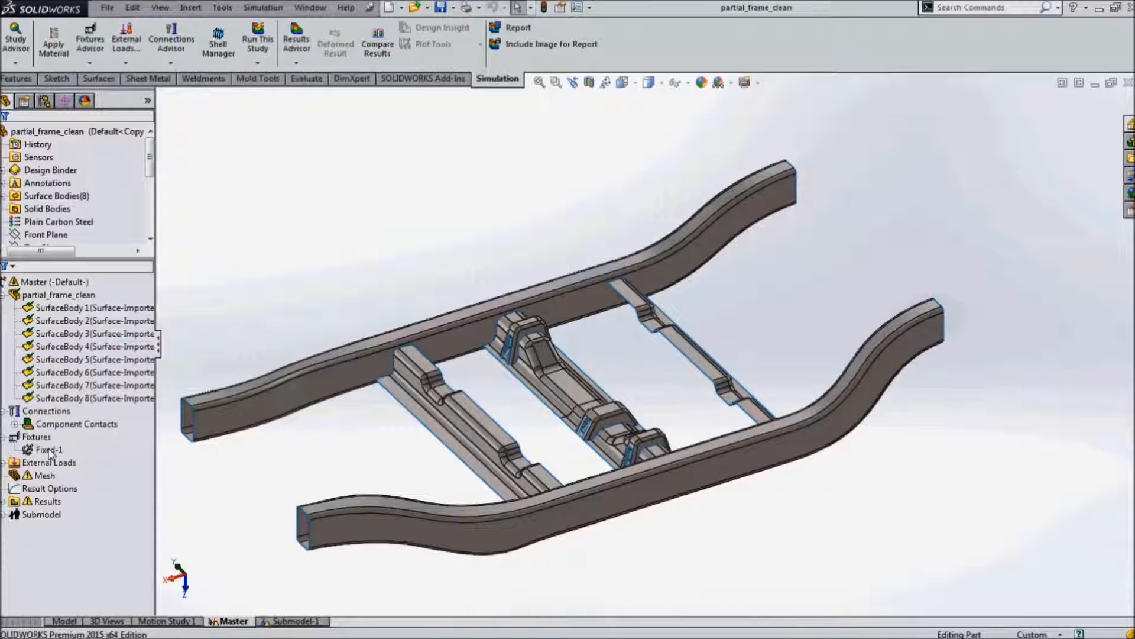
pyautogui.click(47, 450)
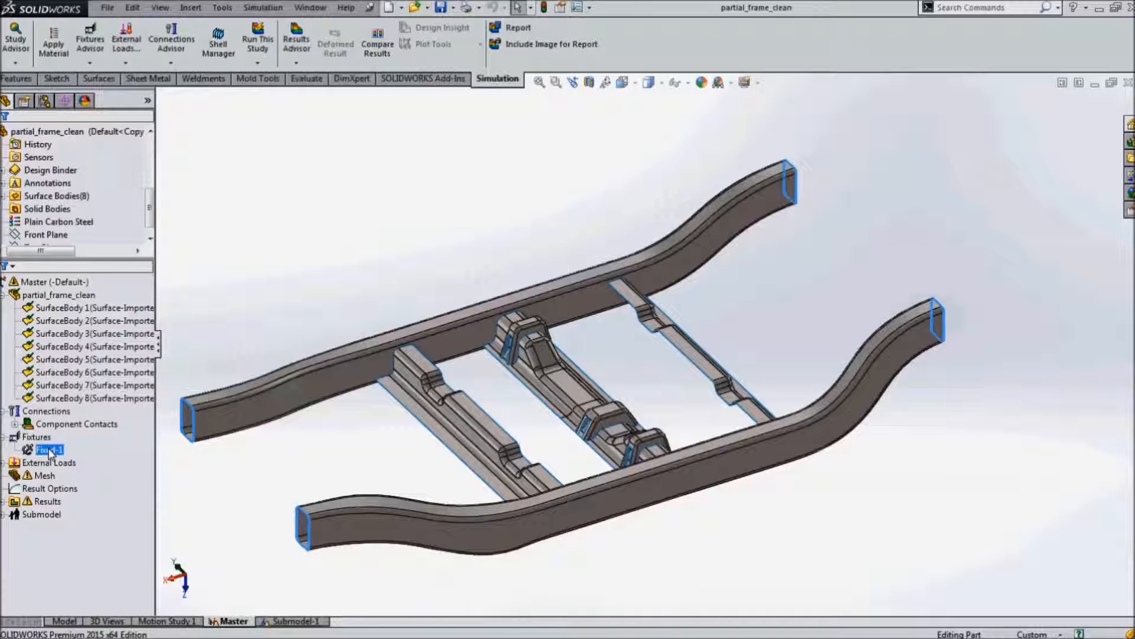
pyautogui.doubleClick(47, 450)
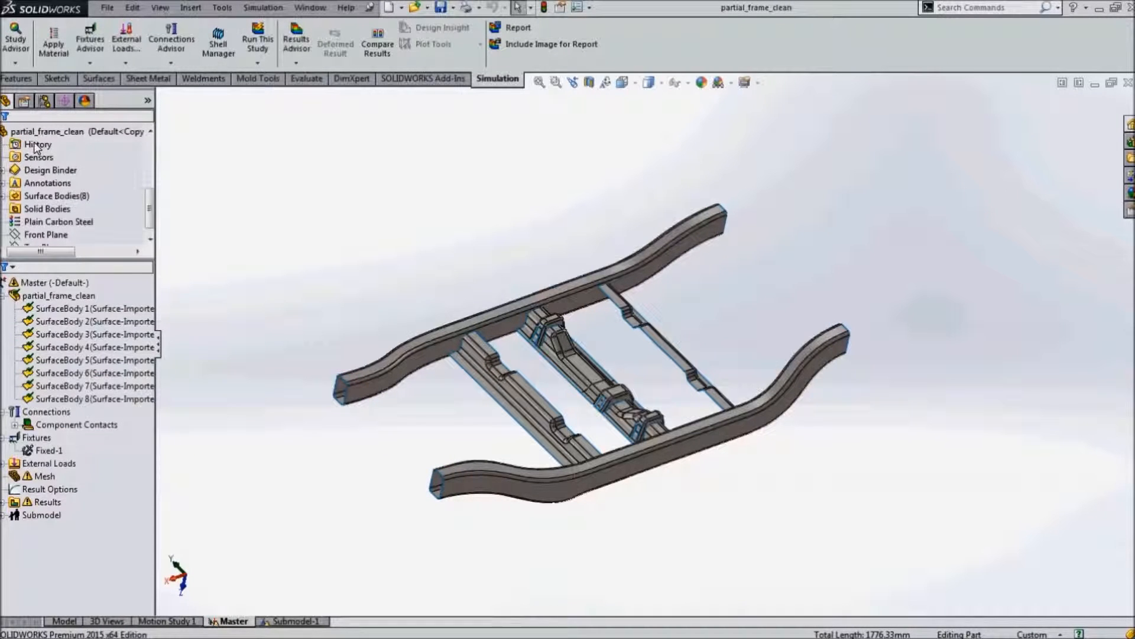
pyautogui.moveTo(269, 340)
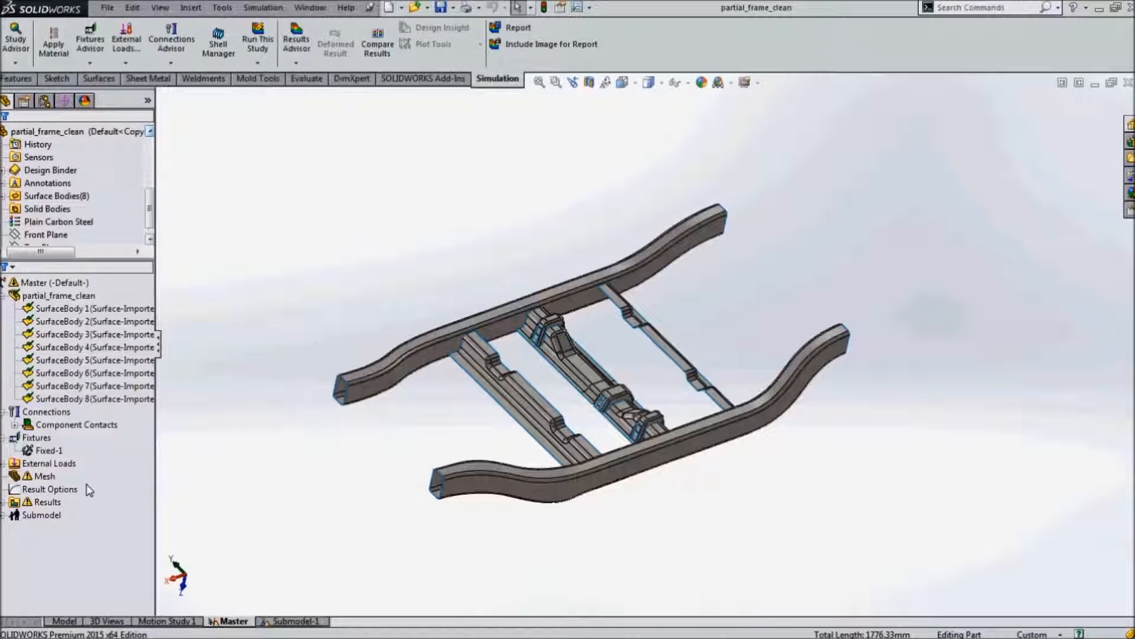
# - Inspect Force-1 to Force-4: two variable forces, -250 N, and -500 N per item
pyautogui.click(48, 463)
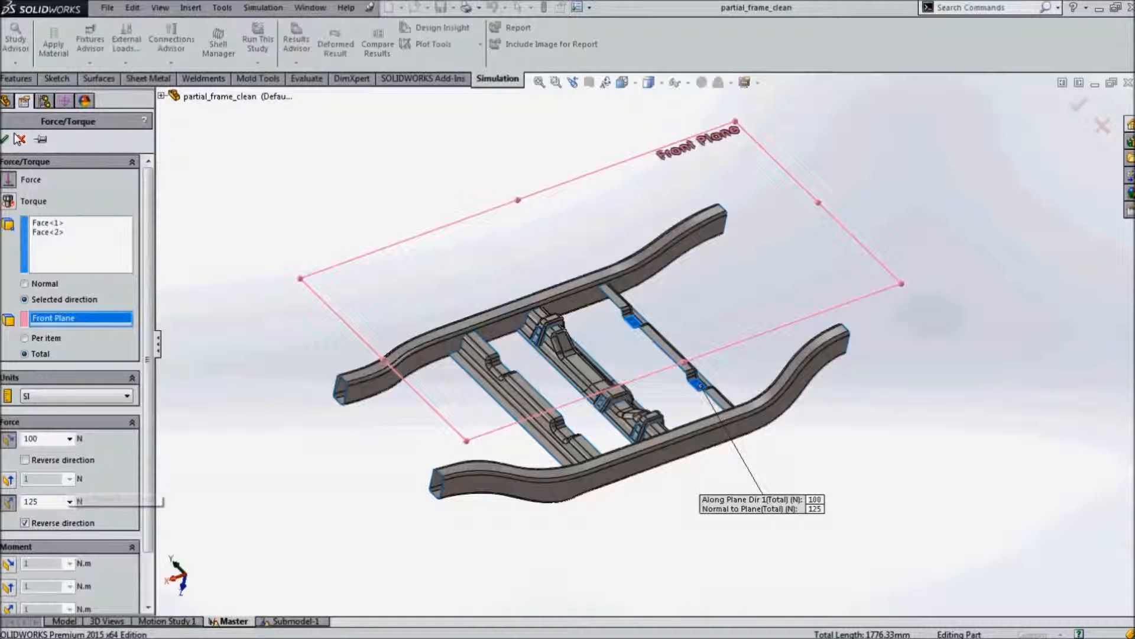
pyautogui.click(4, 139)
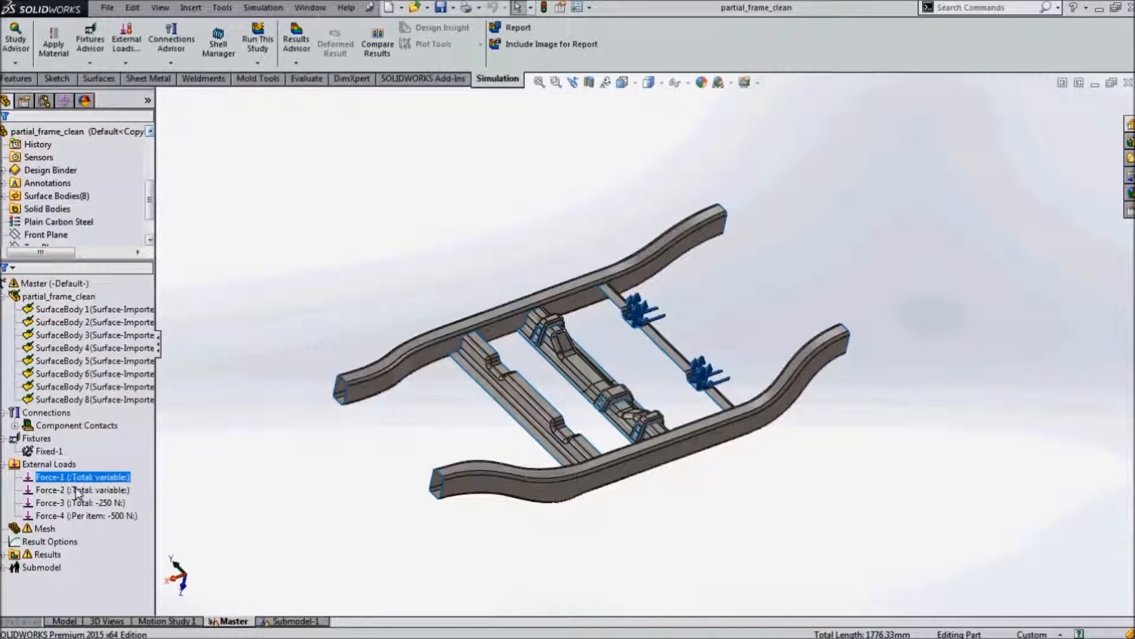
pyautogui.doubleClick(81, 476)
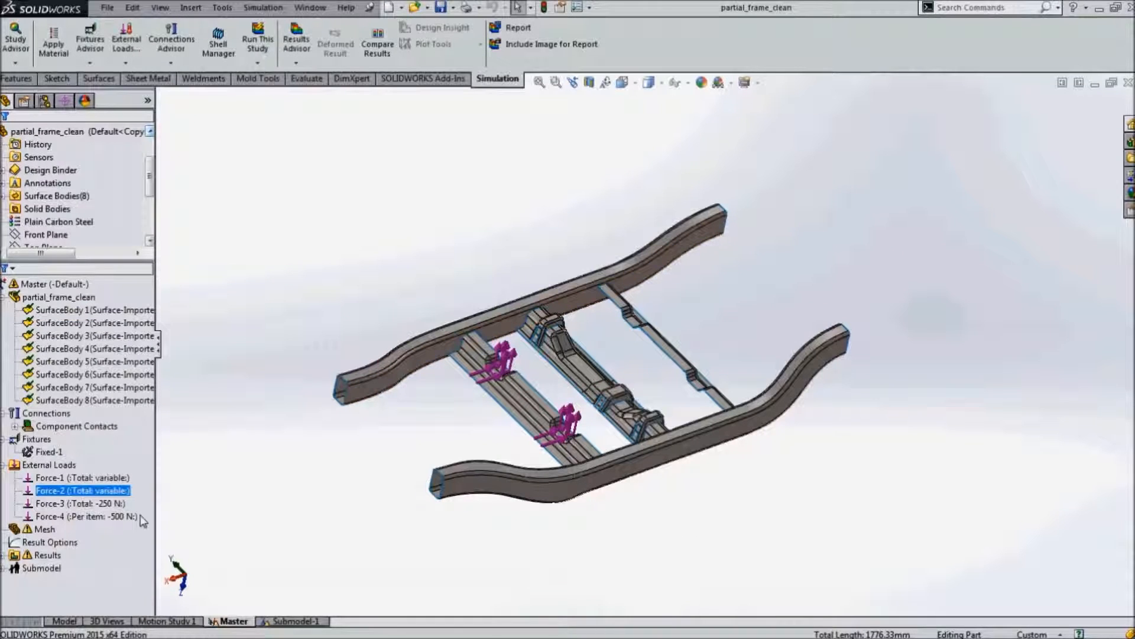
pyautogui.doubleClick(82, 490)
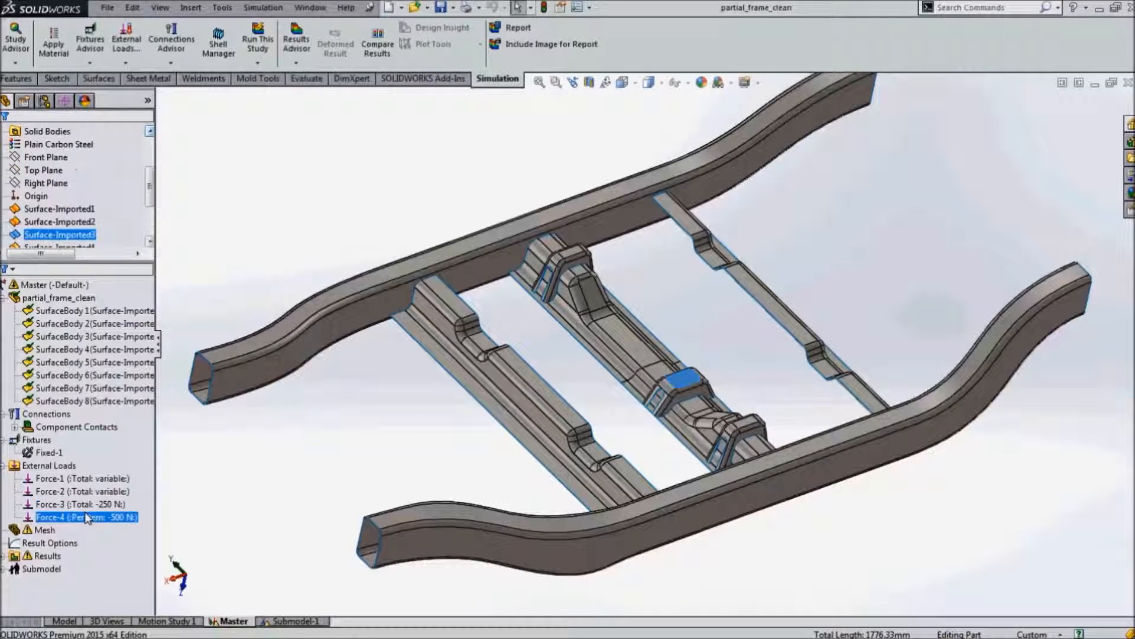
pyautogui.doubleClick(84, 516)
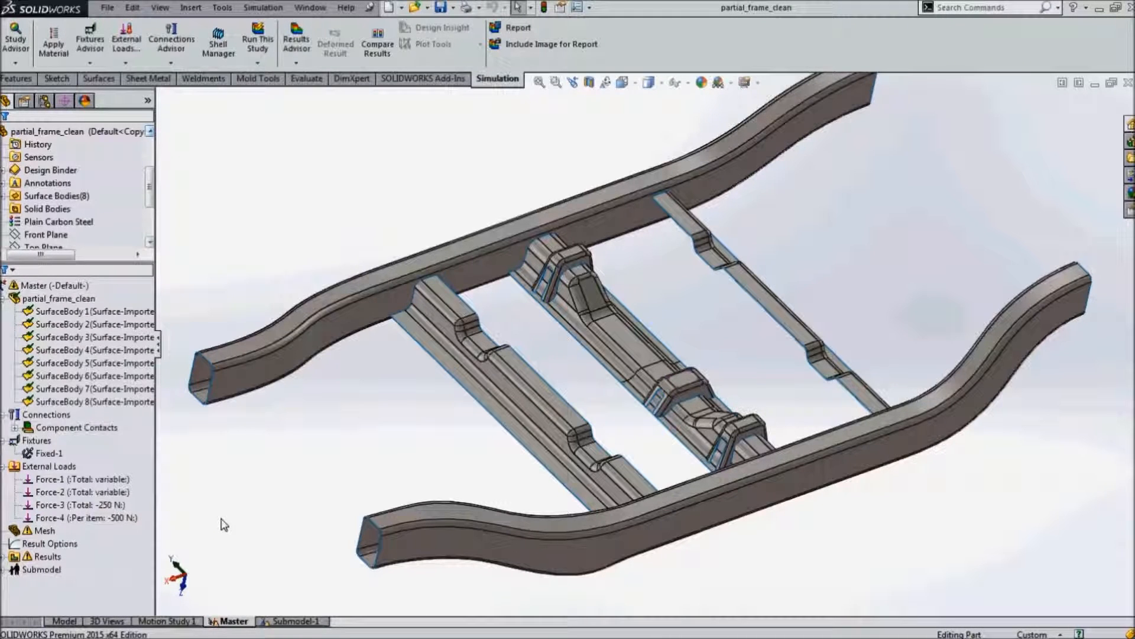
pyautogui.moveTo(103, 534)
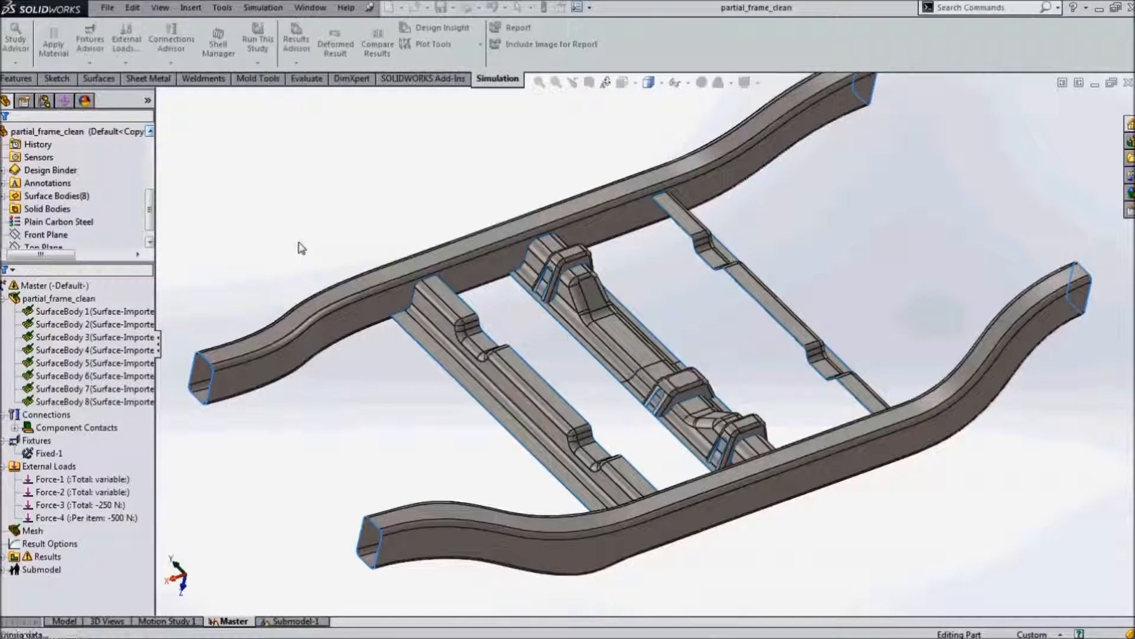
# - Run the frame static study to get a von Mises plot peaking near 19.9 MPa
pyautogui.click(257, 39)
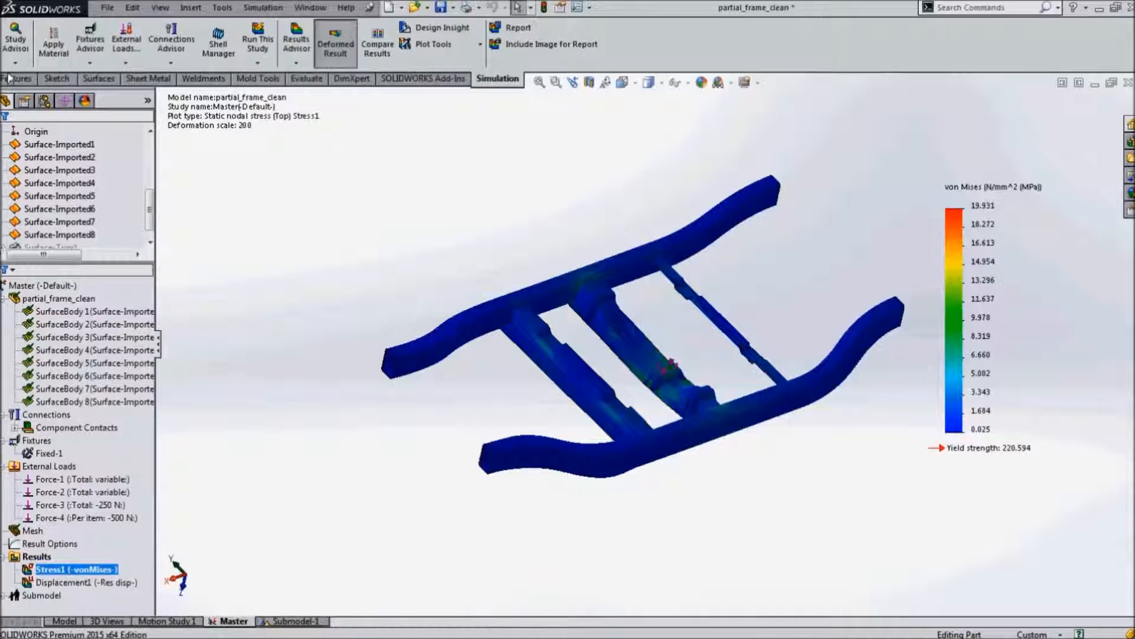
pyautogui.click(14, 64)
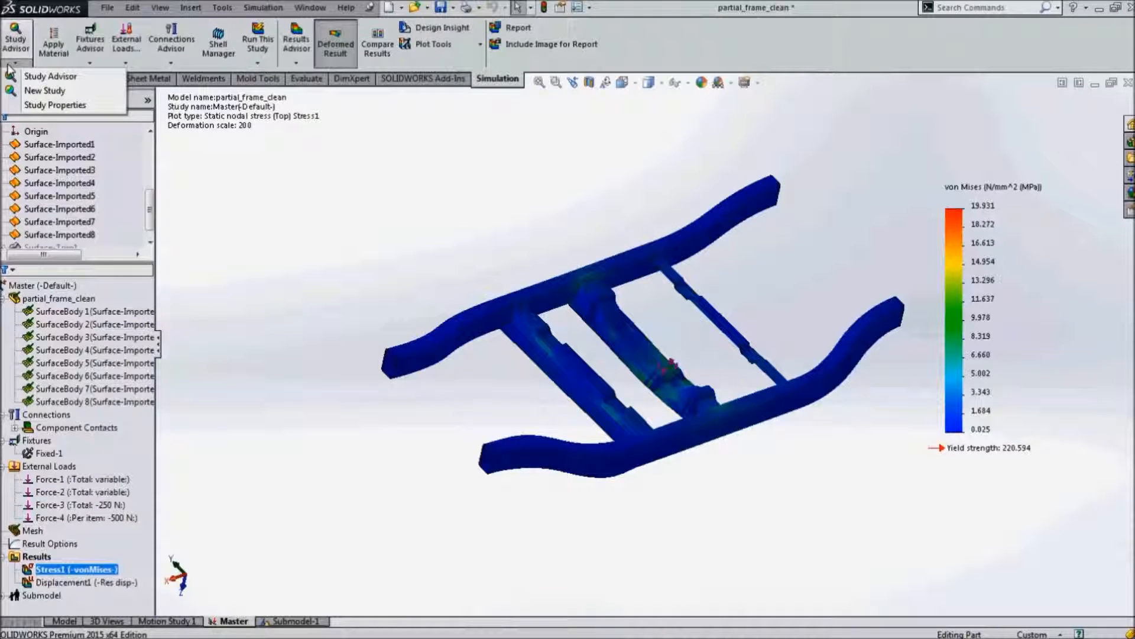
pyautogui.moveTo(45, 90)
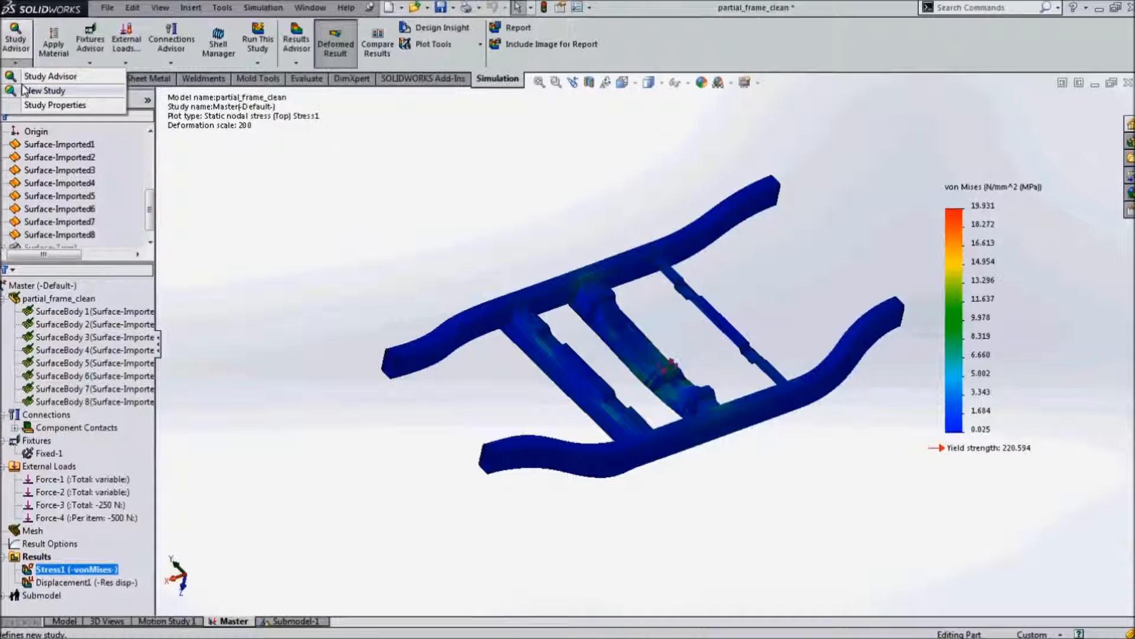
pyautogui.click(45, 91)
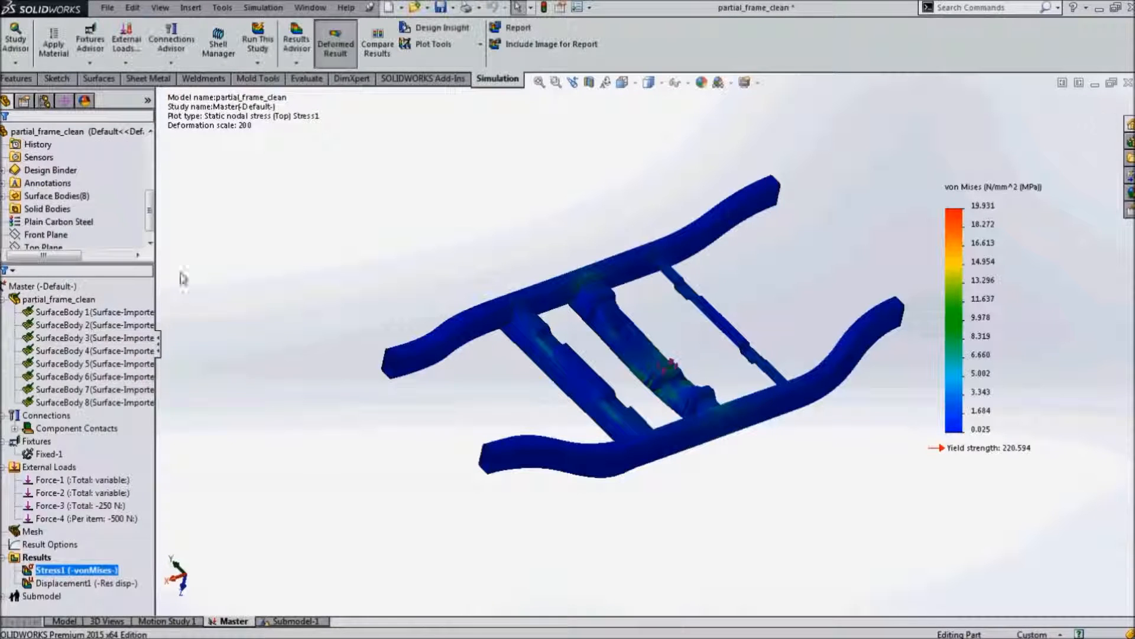
# - Create Submodel-1 from the Master study containing only Surface-Imported2, the central cross-member
pyautogui.rightClick(38, 285)
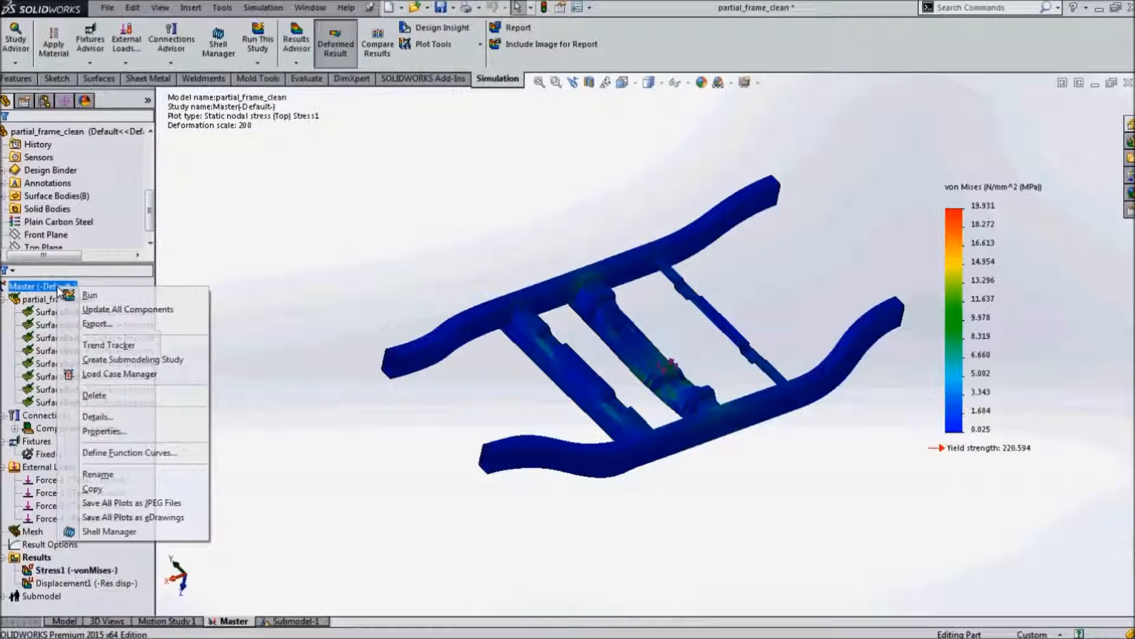
pyautogui.click(133, 359)
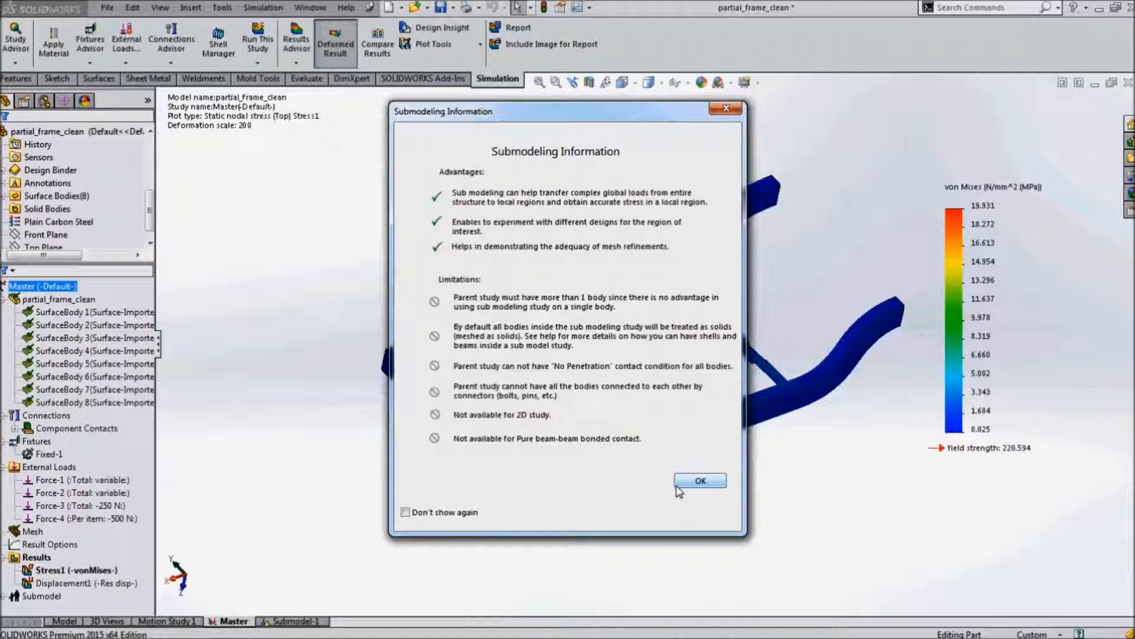
pyautogui.click(699, 480)
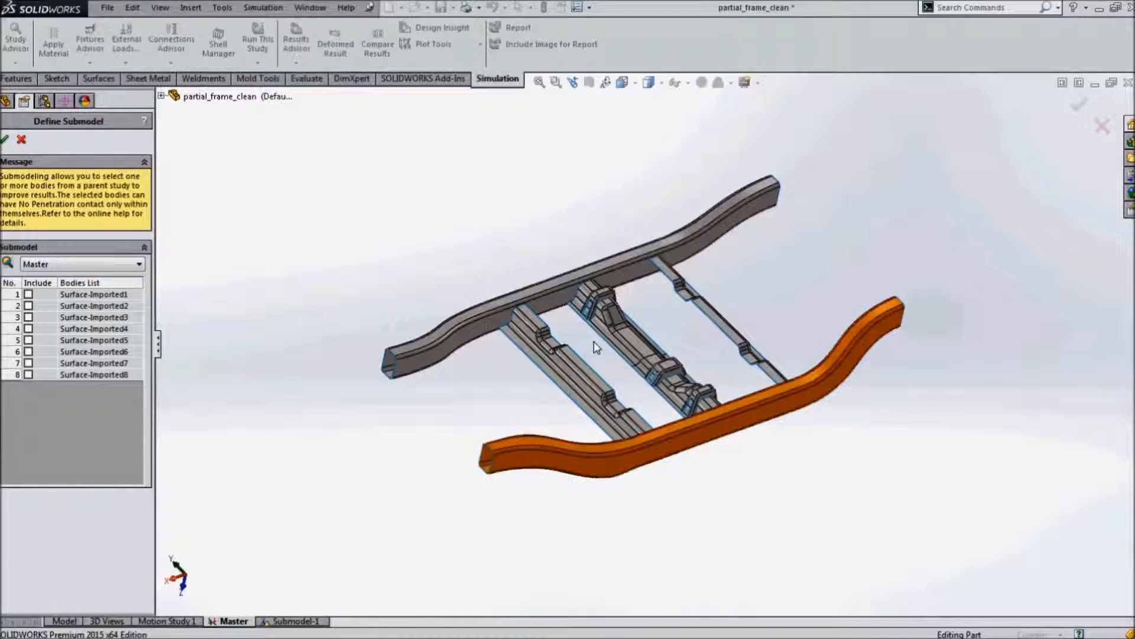
pyautogui.click(29, 306)
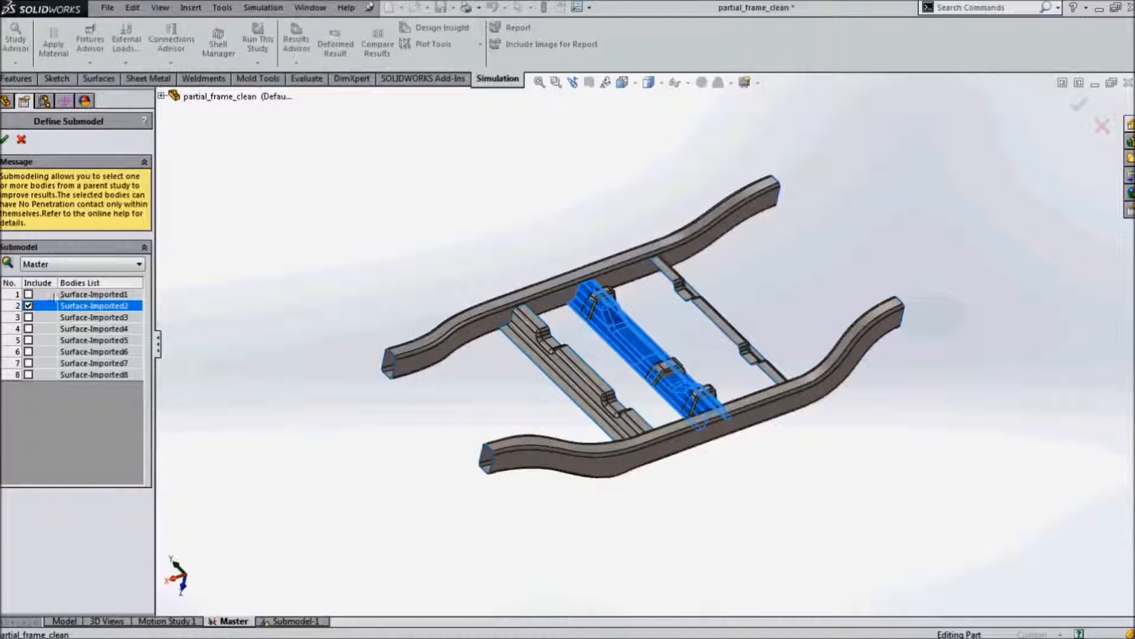
pyautogui.click(4, 138)
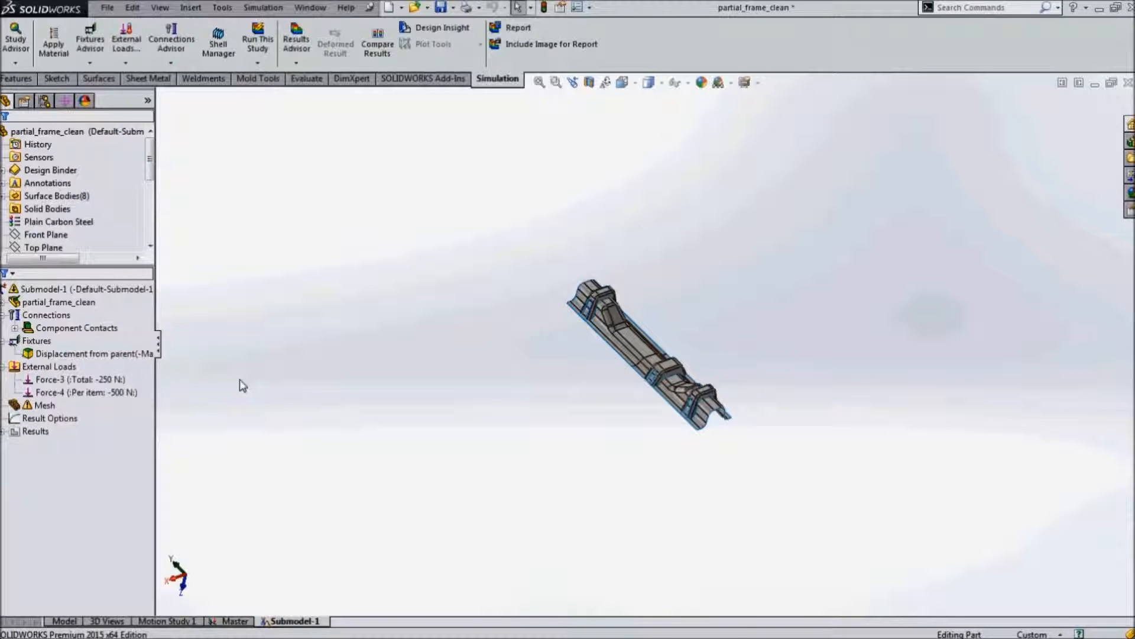
pyautogui.moveTo(235, 382)
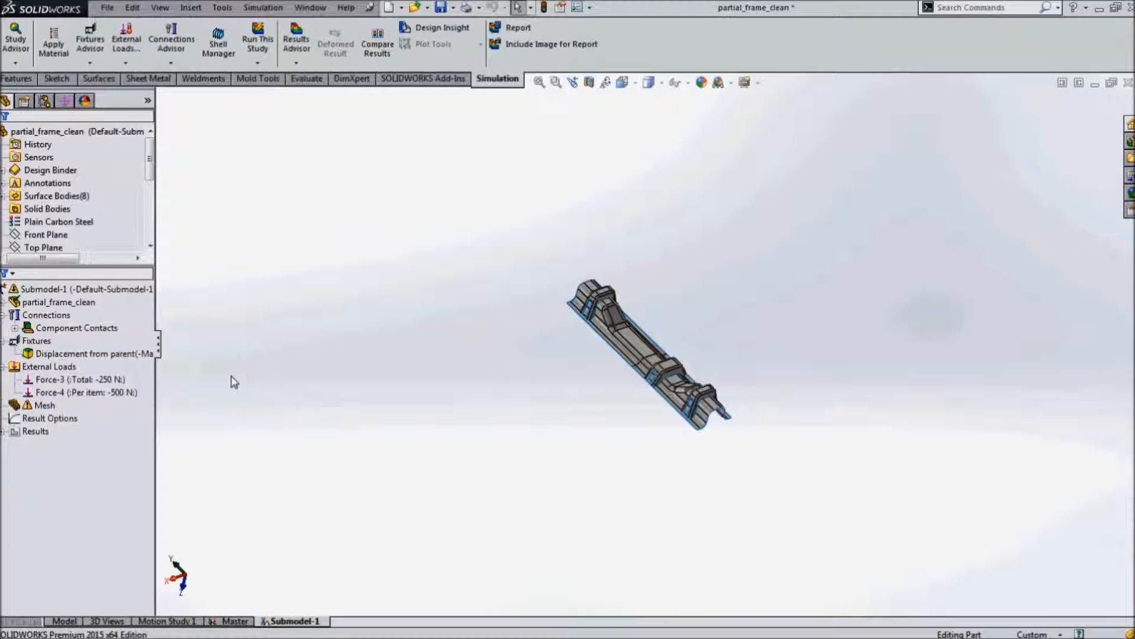
# - Expand partial_frame_clean to show SurfaceBody 1–8 and redisplay the two external forces
pyautogui.click(6, 366)
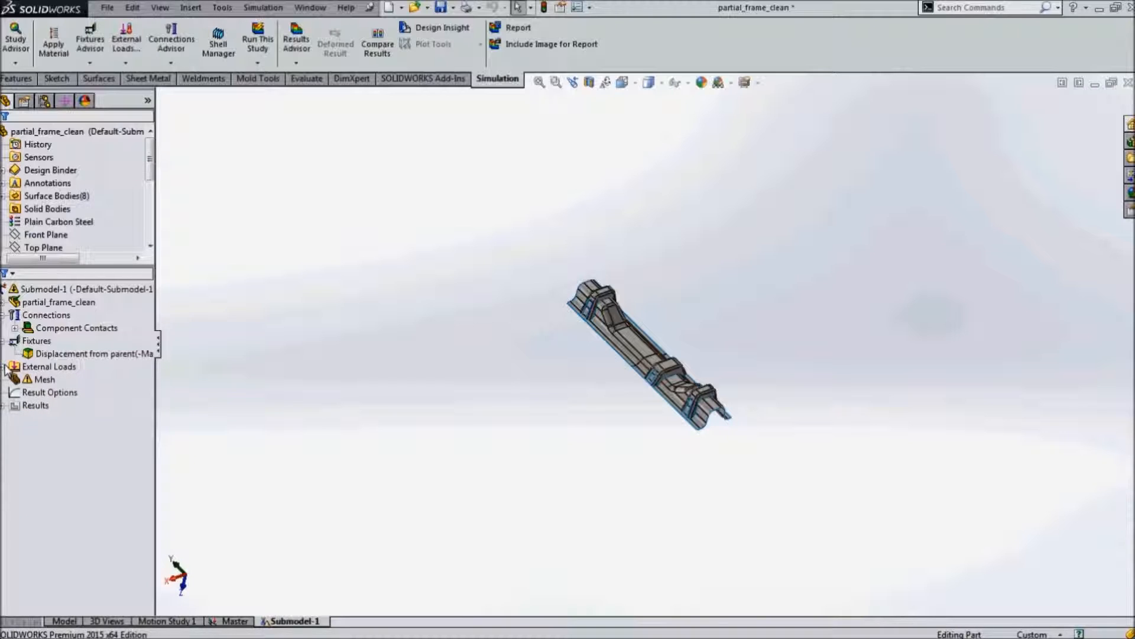
pyautogui.moveTo(87, 354)
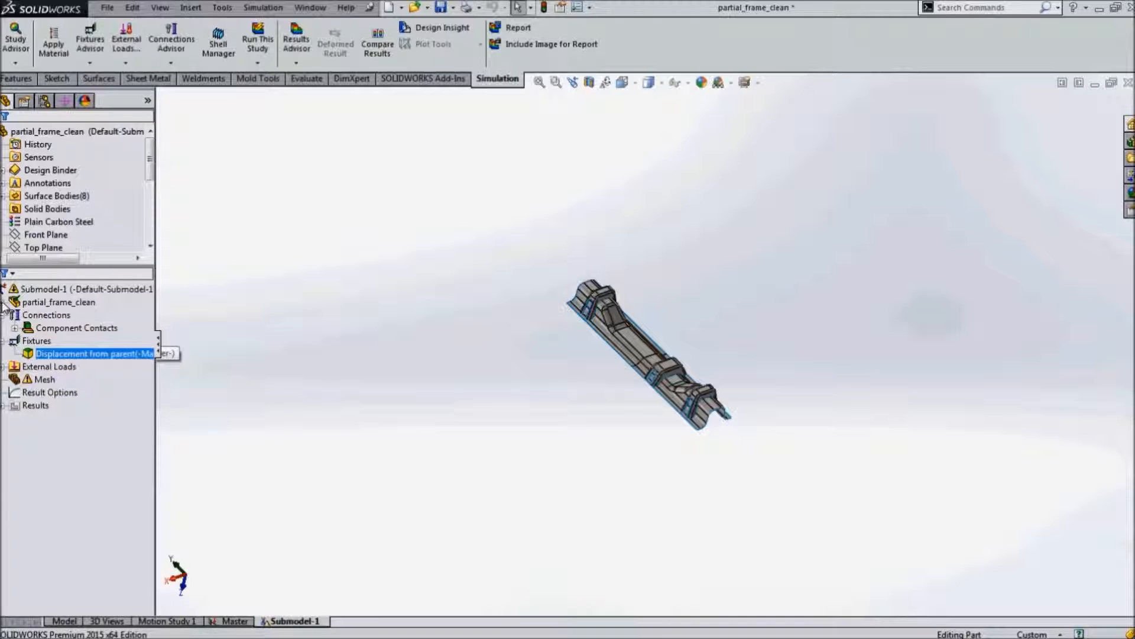
pyautogui.click(6, 302)
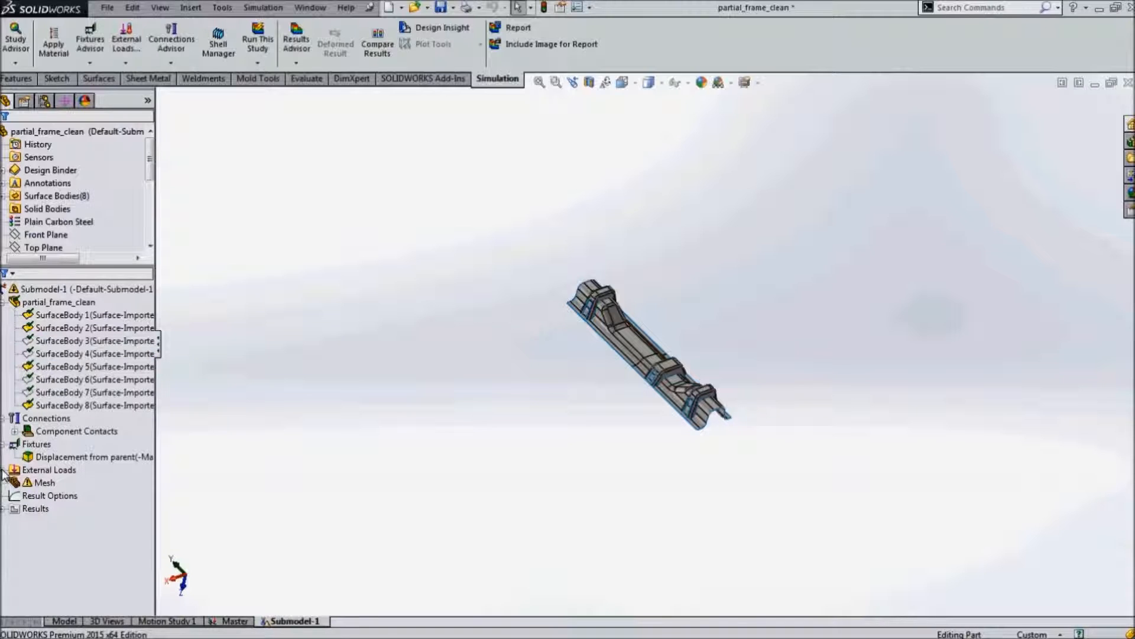
pyautogui.click(6, 470)
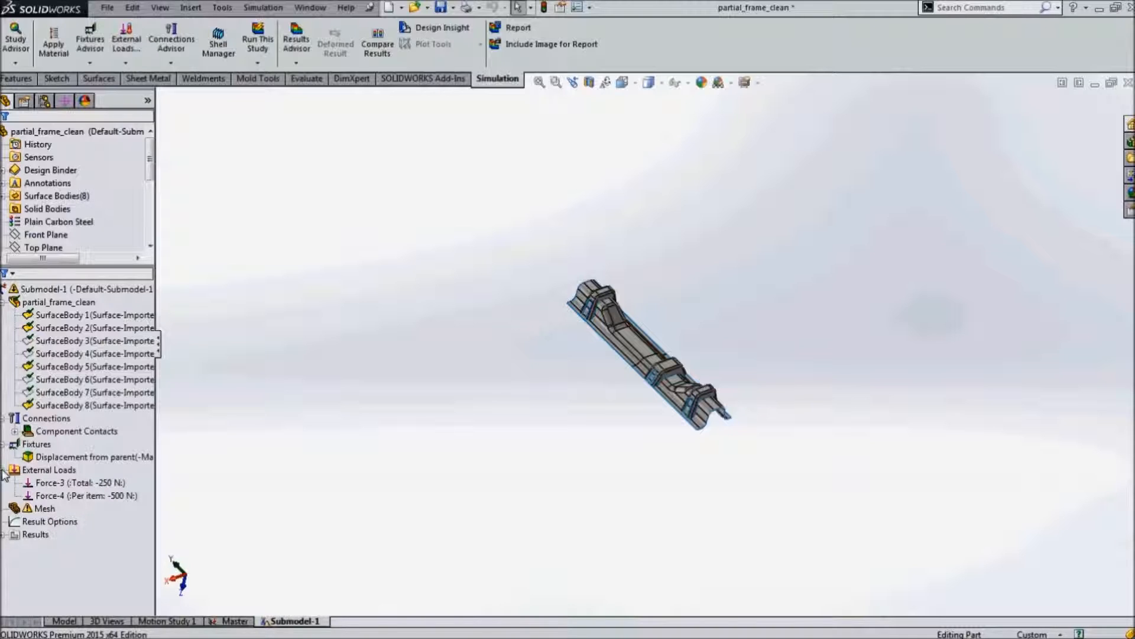
# - Review the 250 N total and 500 N per-item forces, then run Submodel-1
pyautogui.click(79, 483)
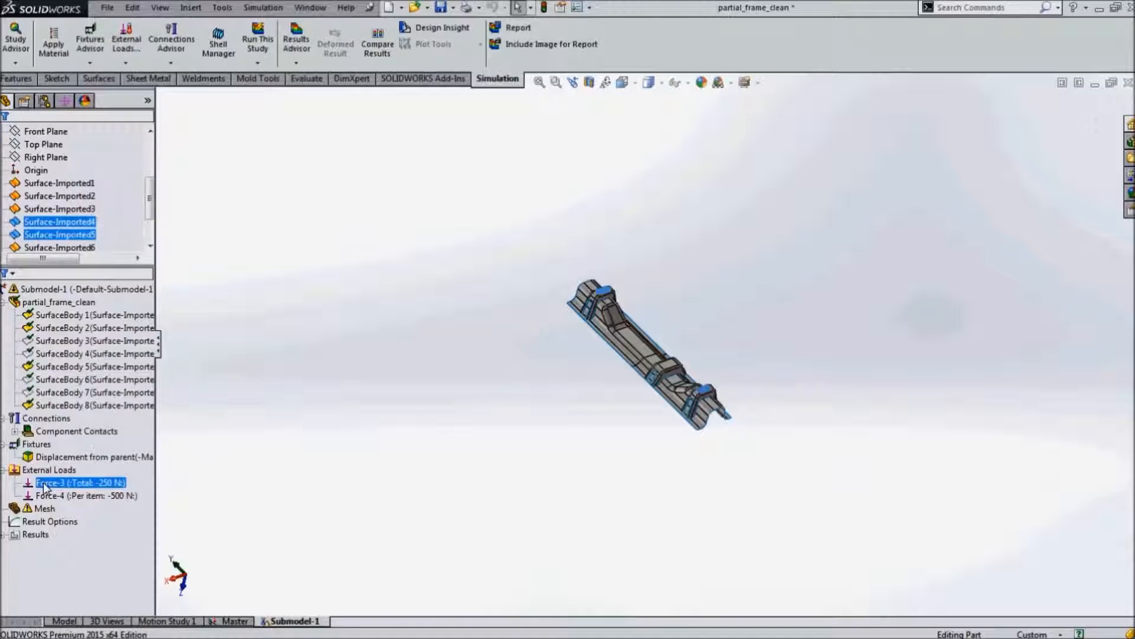
pyautogui.doubleClick(78, 483)
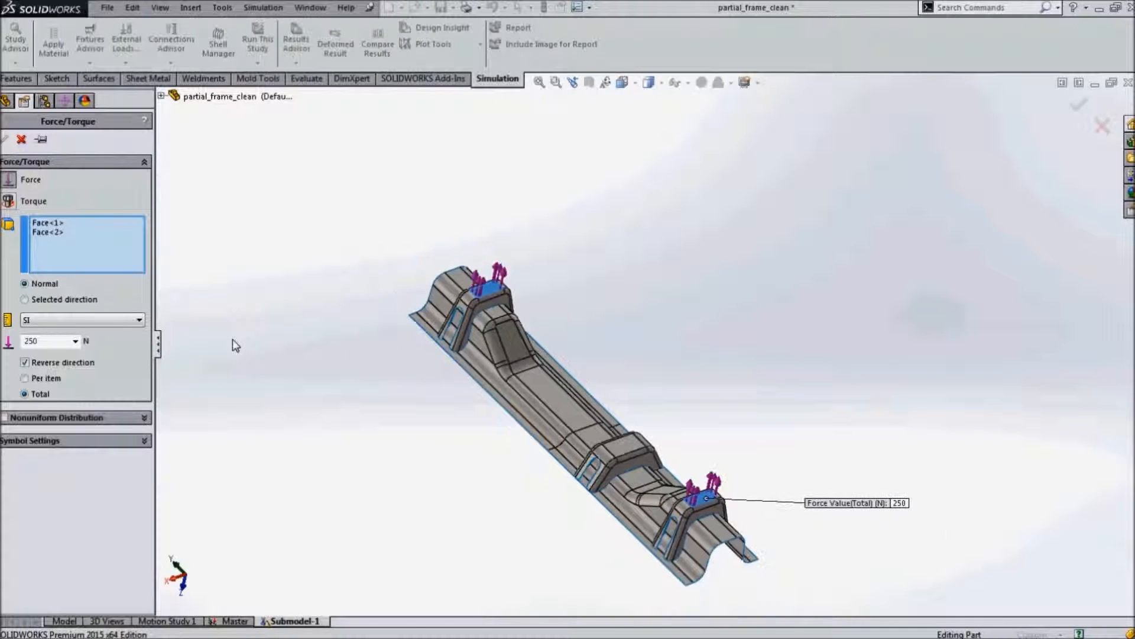
pyautogui.click(5, 139)
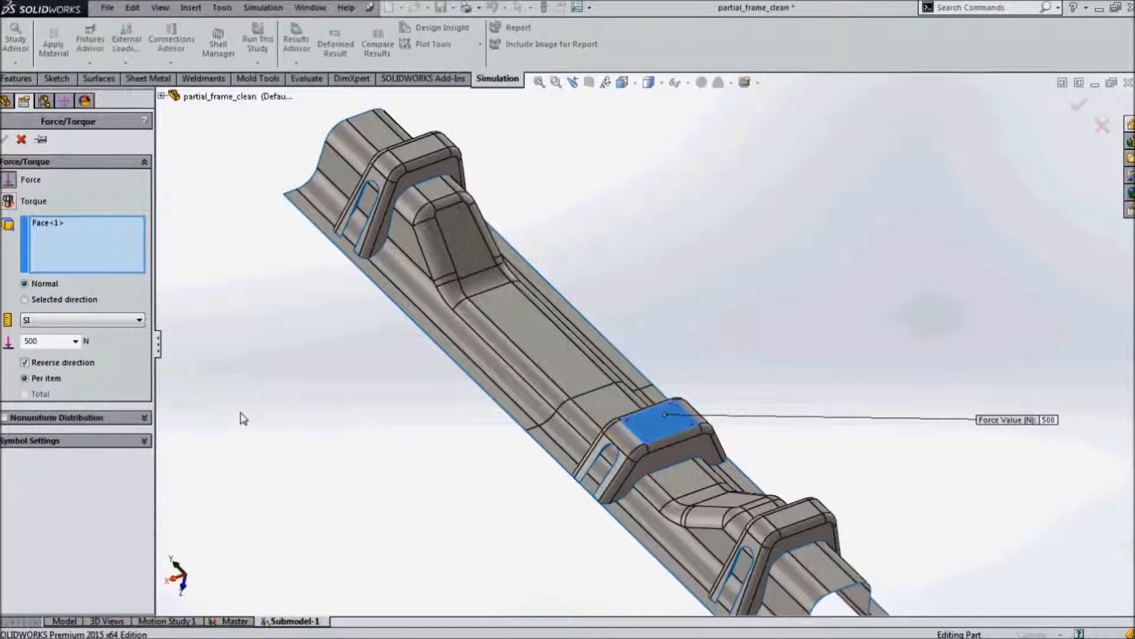
pyautogui.click(6, 139)
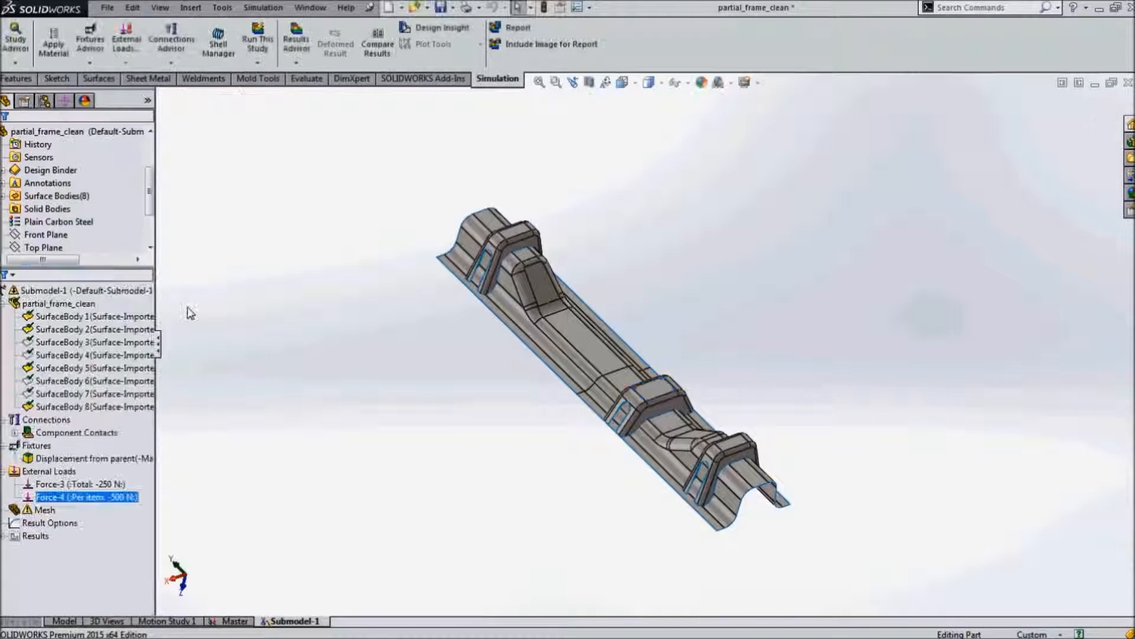
pyautogui.click(293, 361)
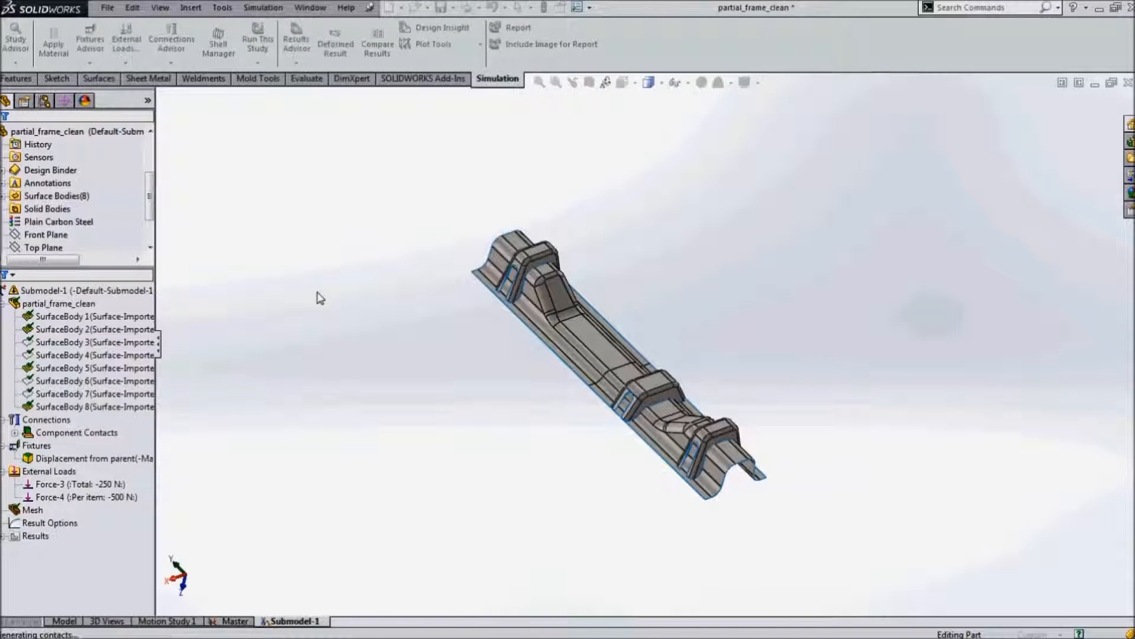
pyautogui.click(257, 39)
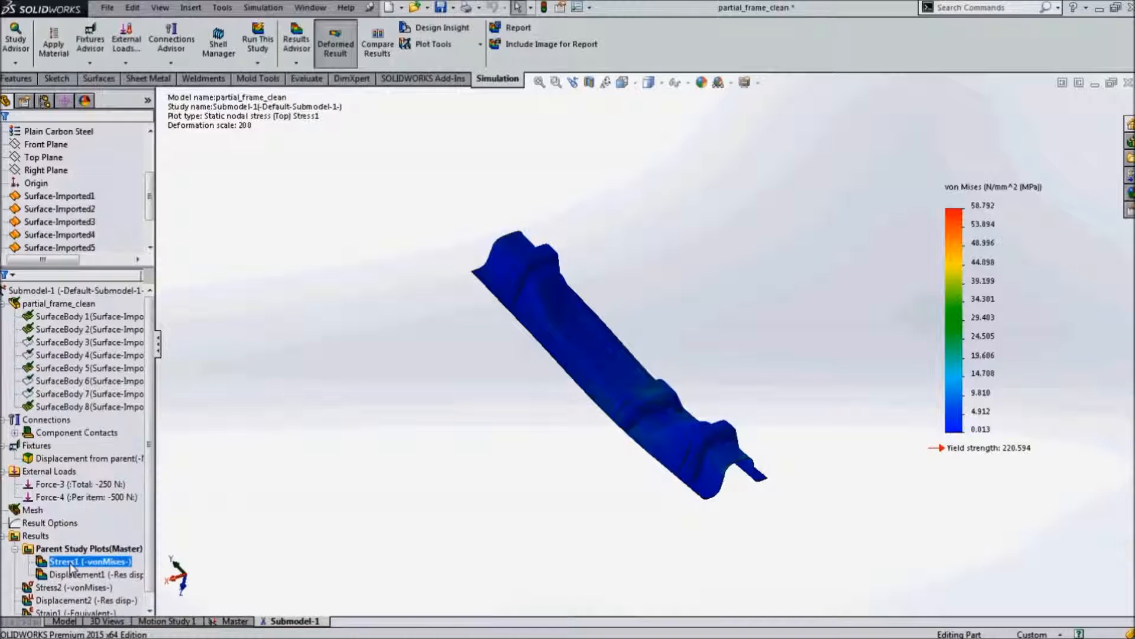
# - Display the parent study's Stress1 and Displacement1 plots
pyautogui.click(94, 574)
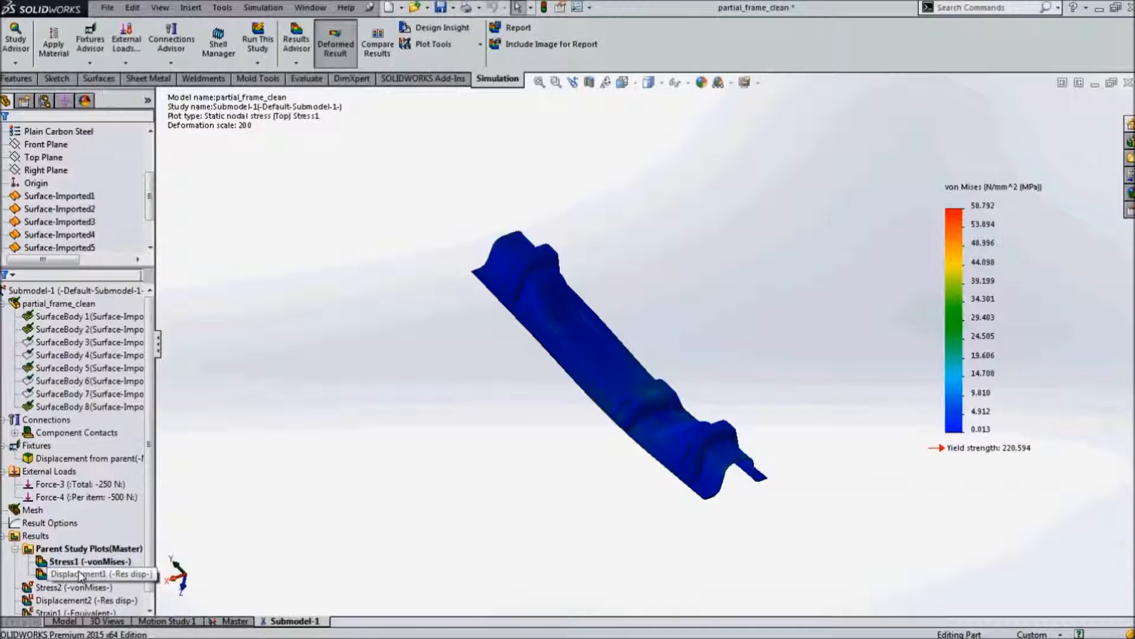
pyautogui.doubleClick(87, 574)
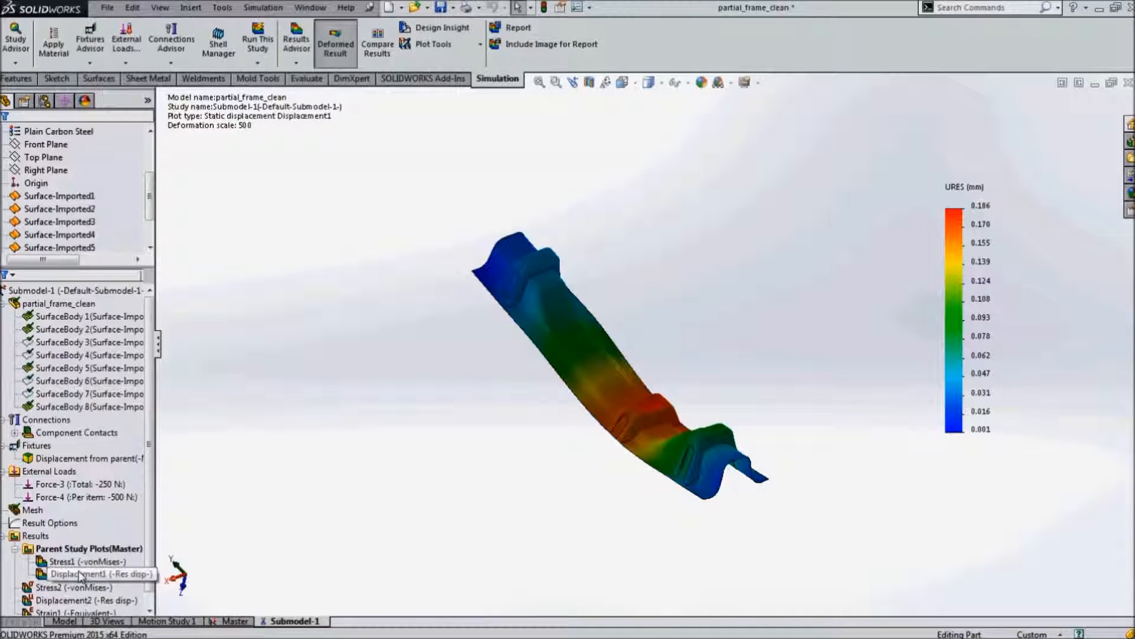
pyautogui.click(93, 574)
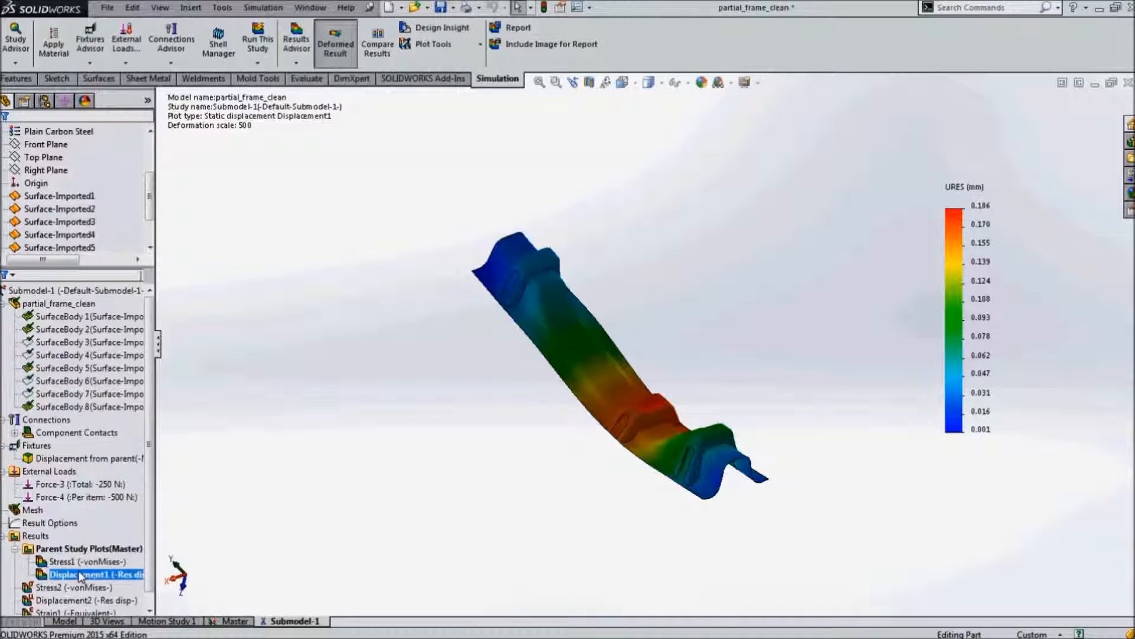
# - Display Submodel-1's stress and displacement plots (peak 0.186 mm), ending on stress
pyautogui.click(78, 586)
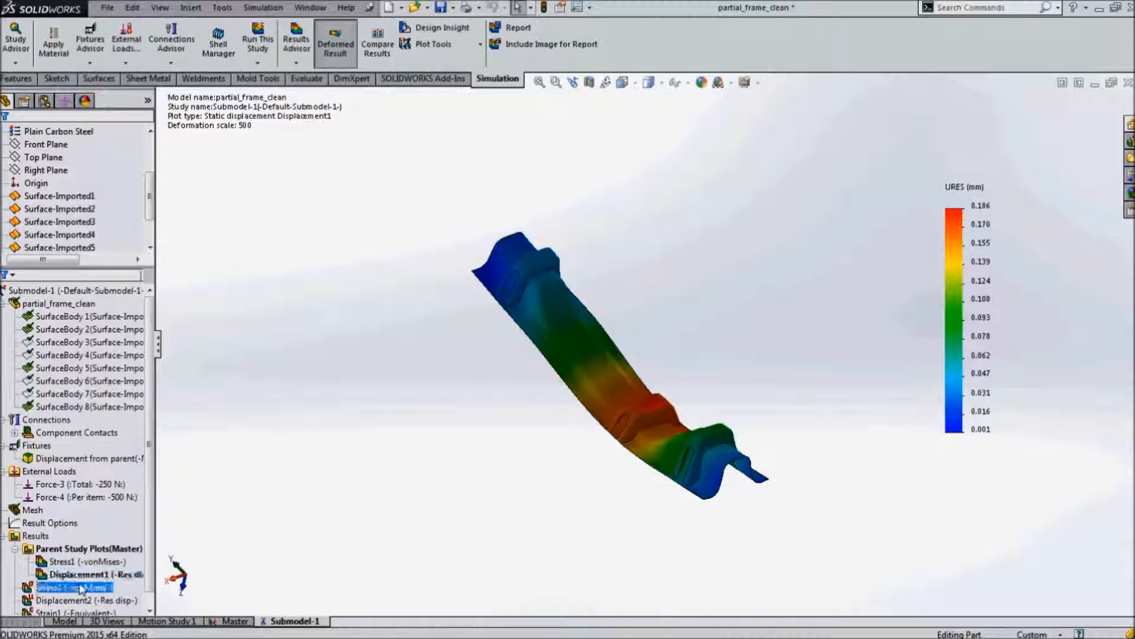
pyautogui.doubleClick(68, 586)
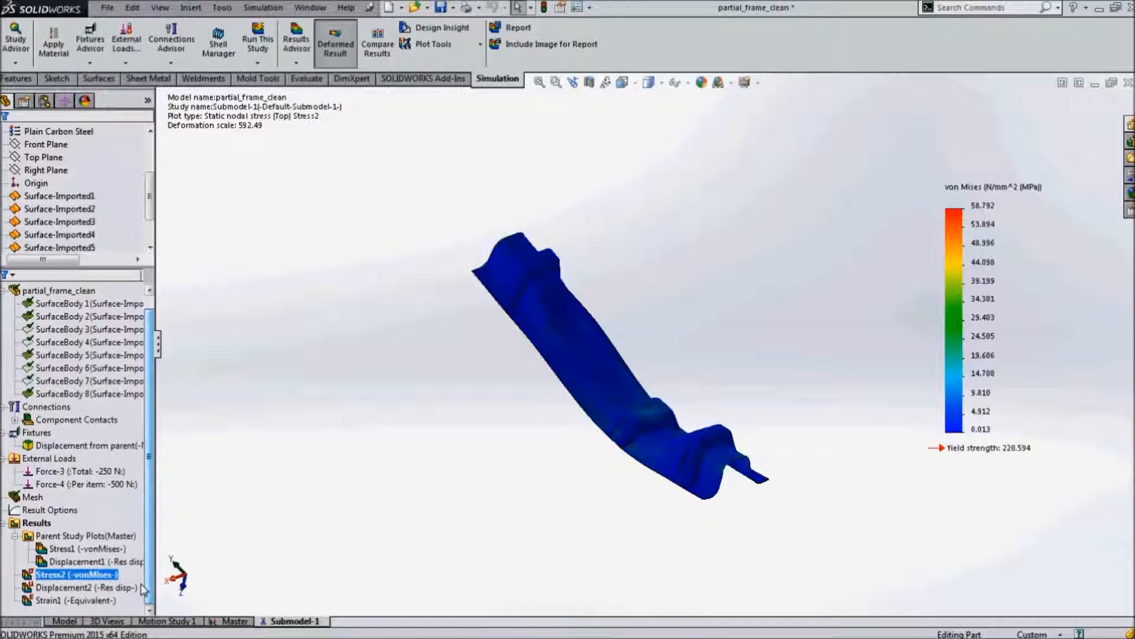
pyautogui.doubleClick(83, 587)
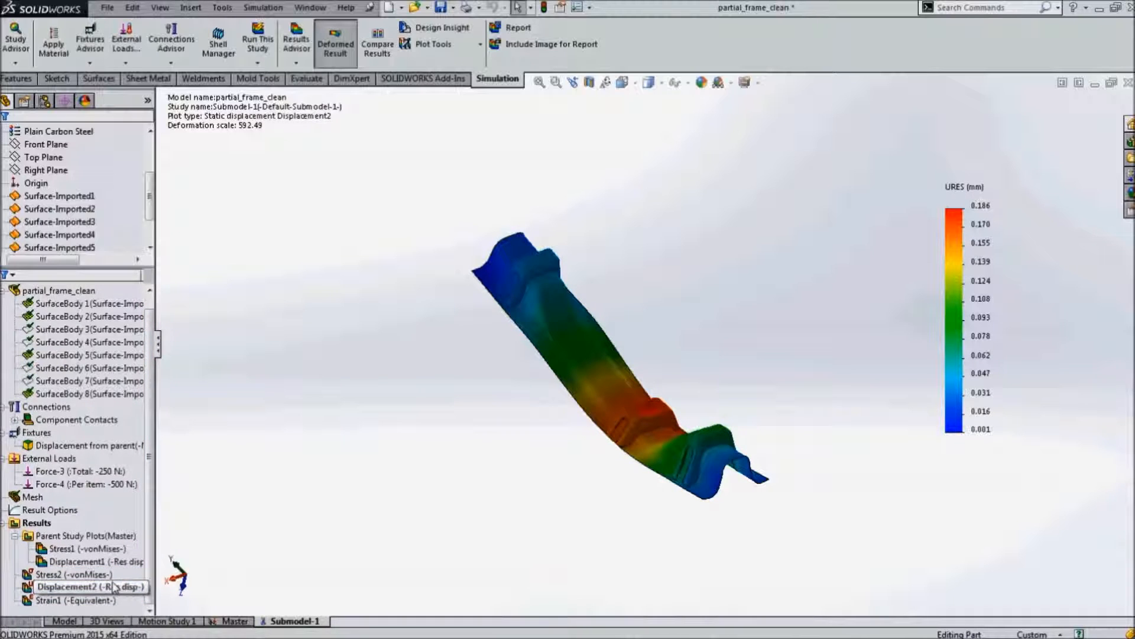
pyautogui.doubleClick(72, 574)
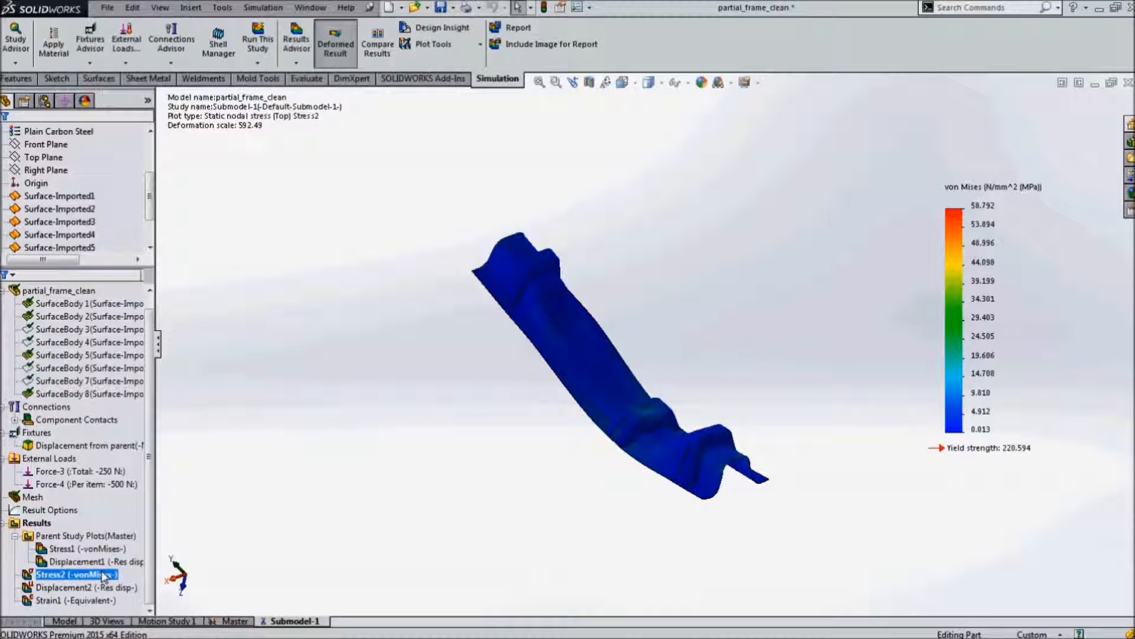